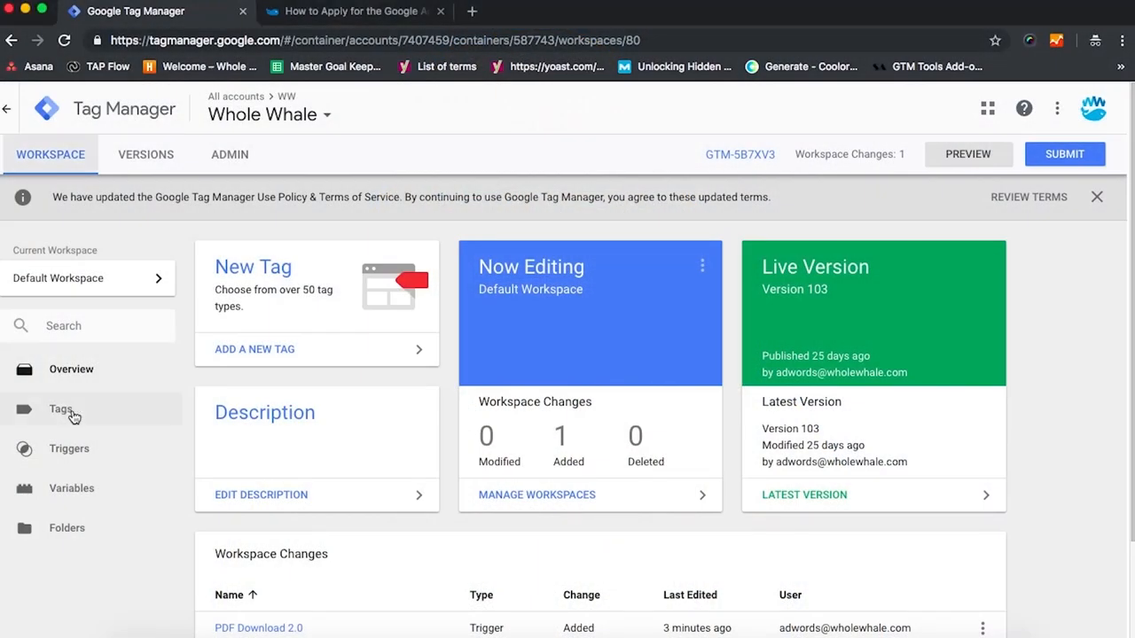
Step: Create a new tag from the Tags list and name it 'PDF Download'
click(60, 407)
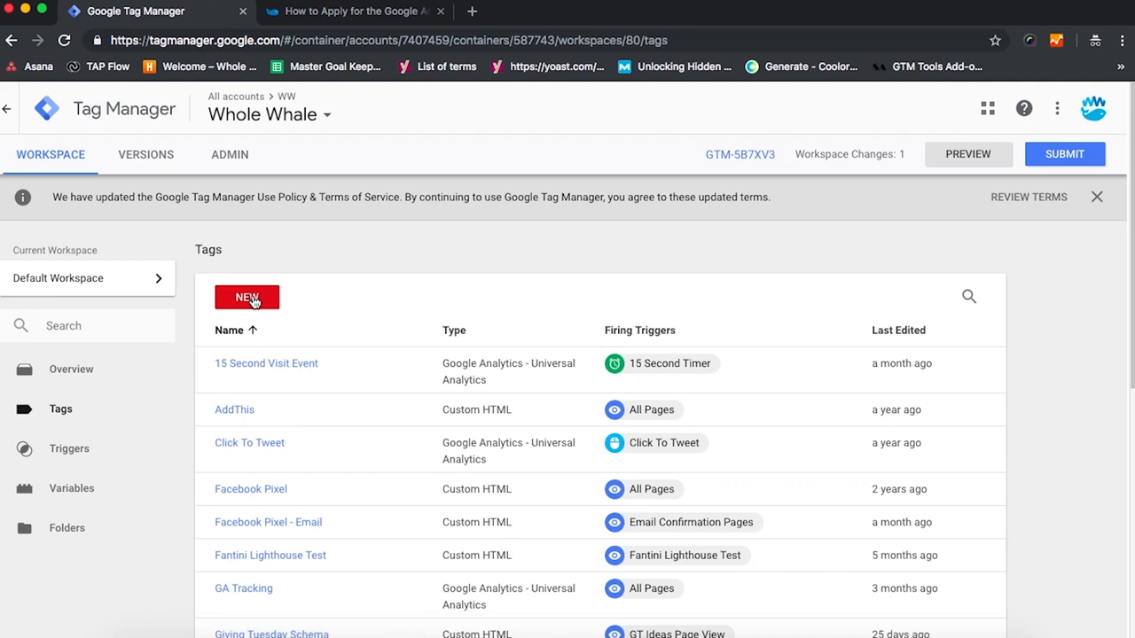
click(246, 298)
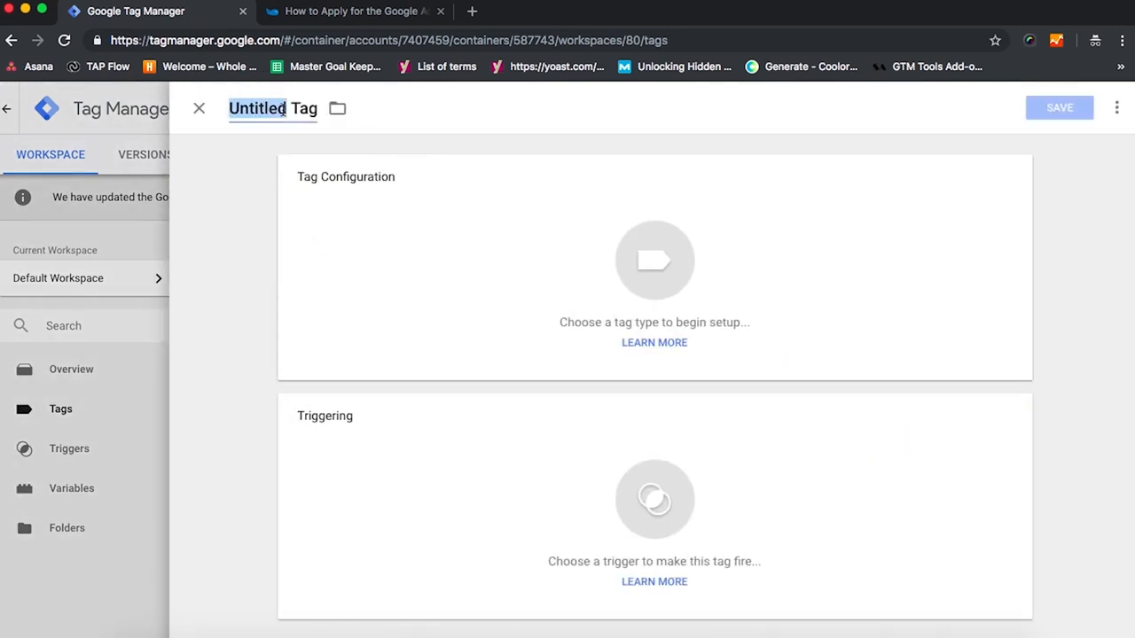
text(PDF D)
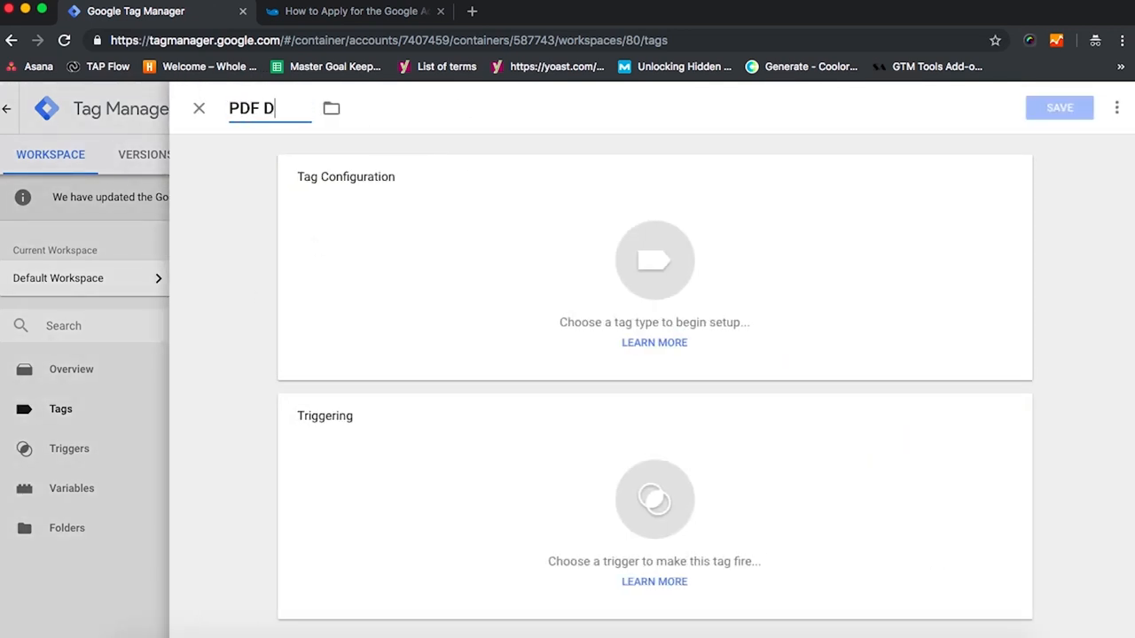
text(ownload)
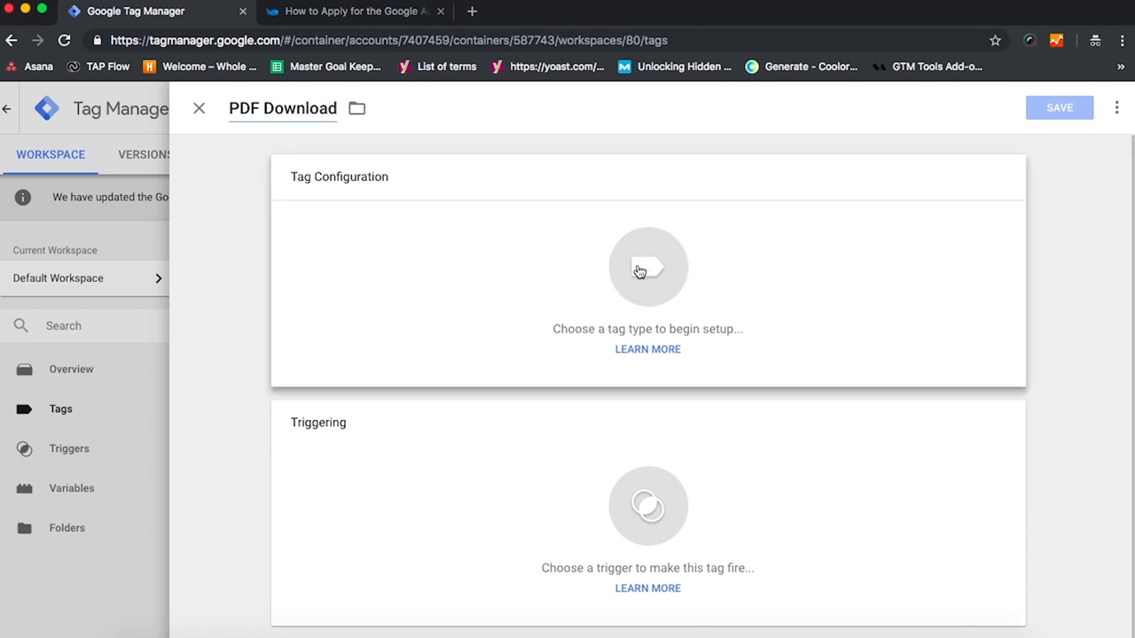
Step: Make it a Universal Analytics Event: category Clicks, action PDF Download Clicks, label {{Page Path}}
click(647, 266)
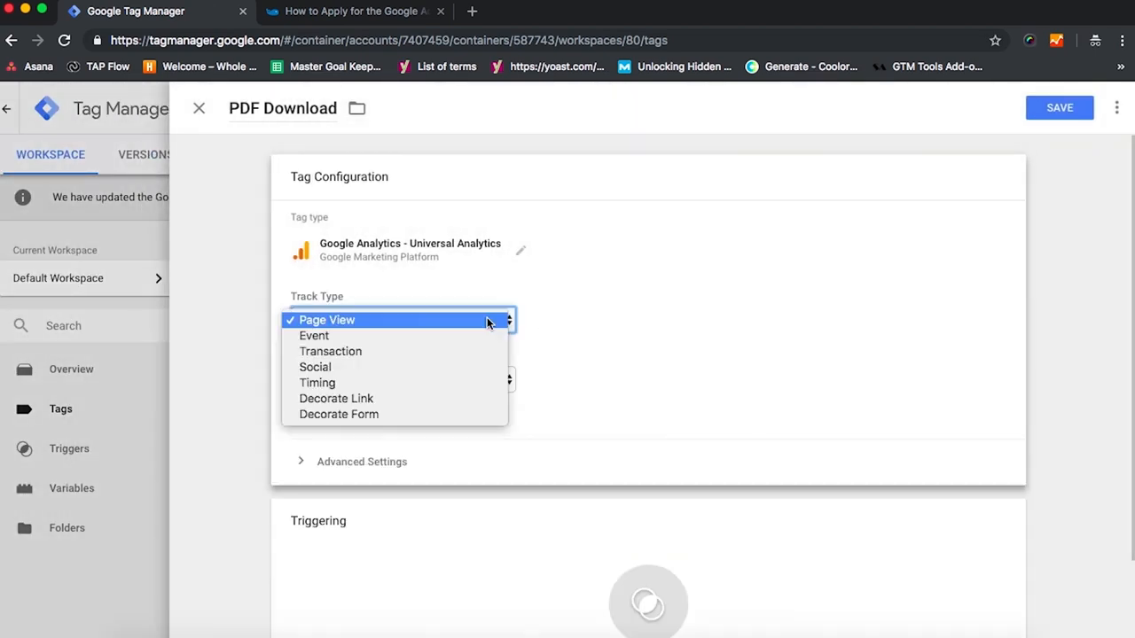
click(313, 335)
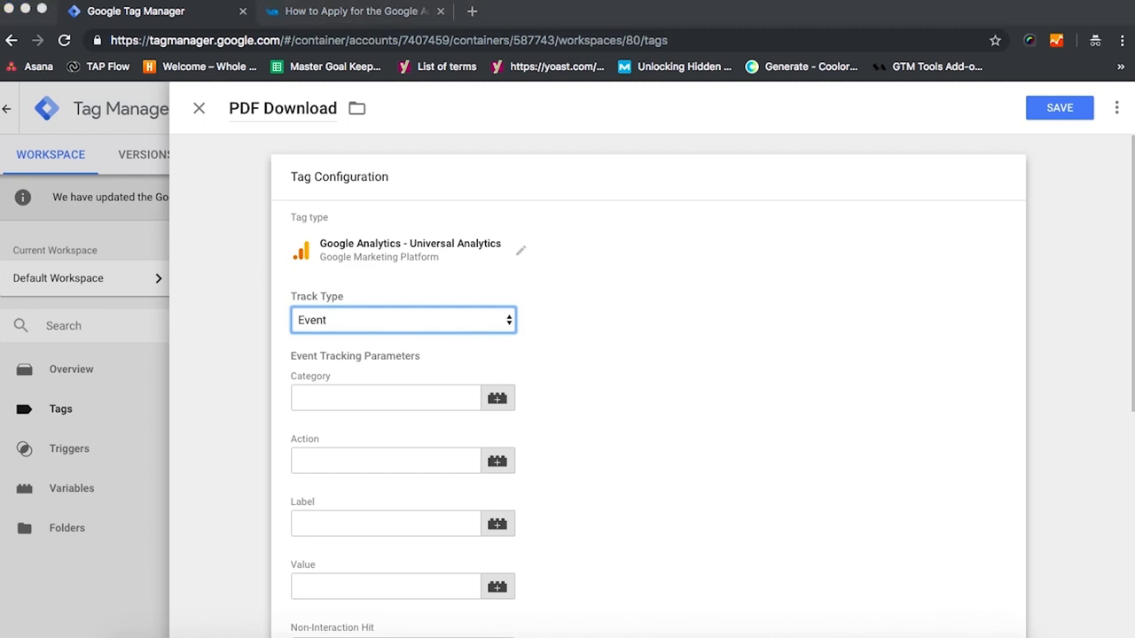
mouse_move(408, 405)
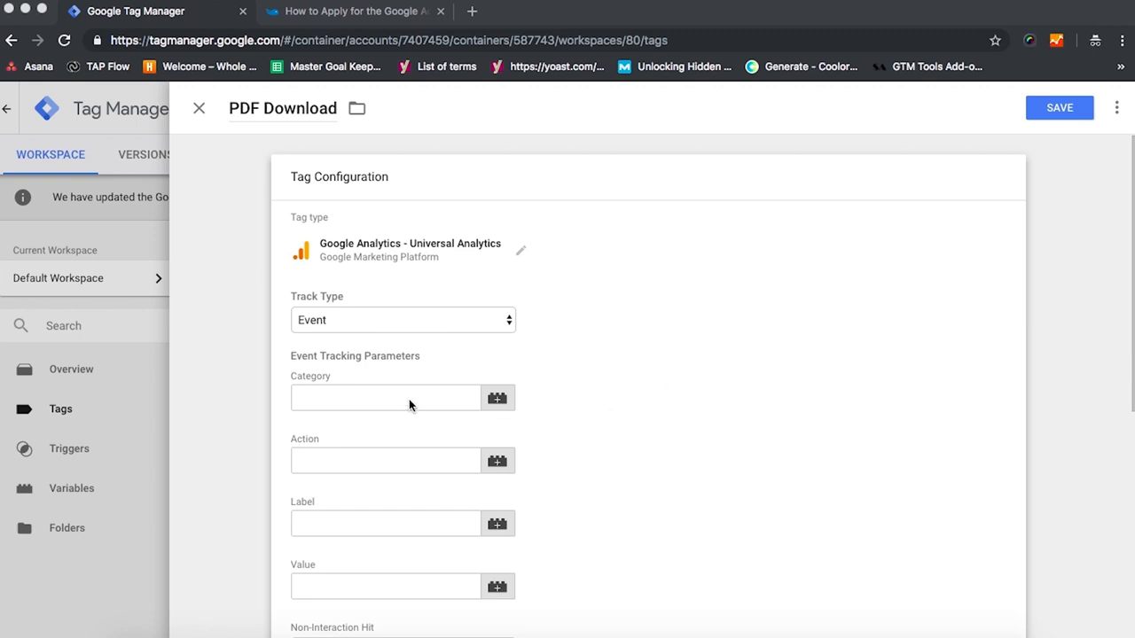
text(Clicks)
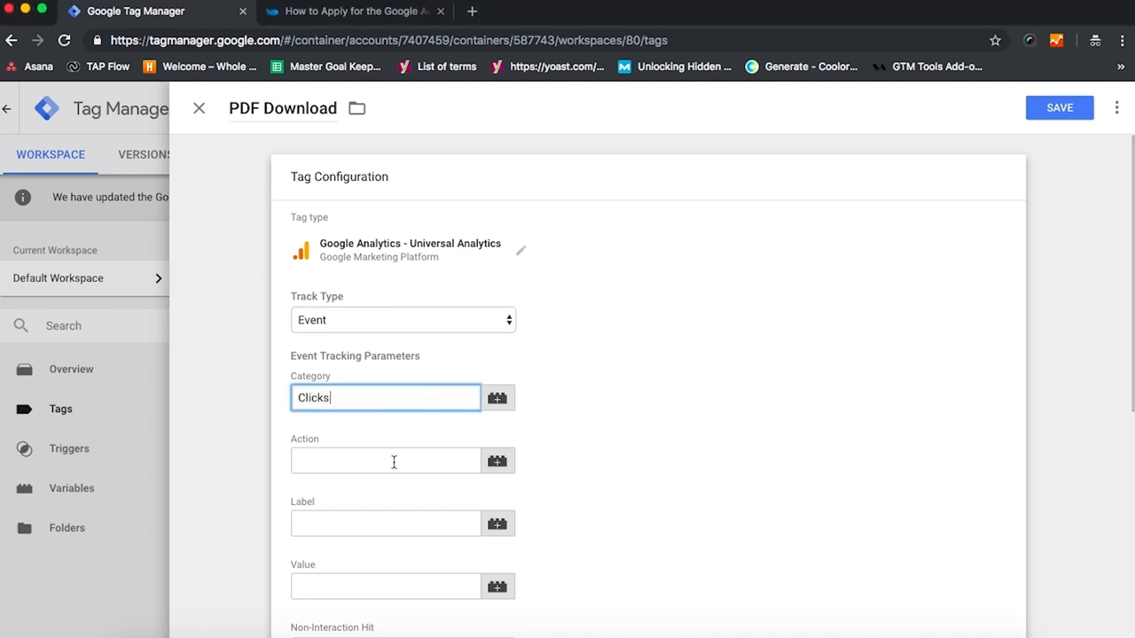
text(PDF Download Clicks)
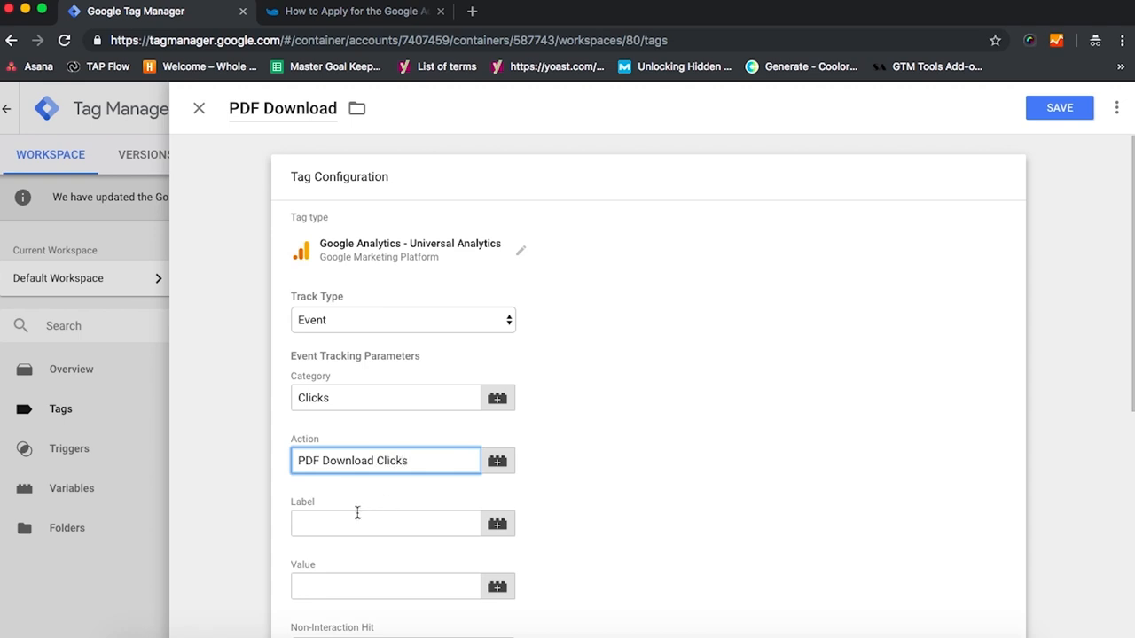
text({{Page Path)
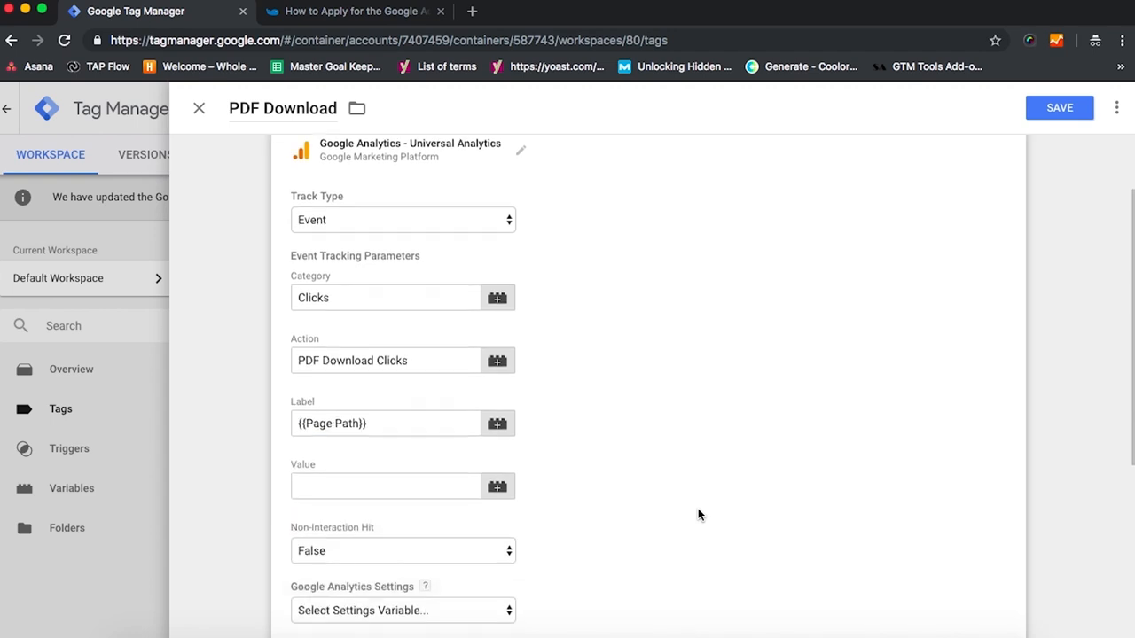
Step: Use the Settings Variable Template for analytics settings, keeping non-interaction hit False
scroll(down, 3)
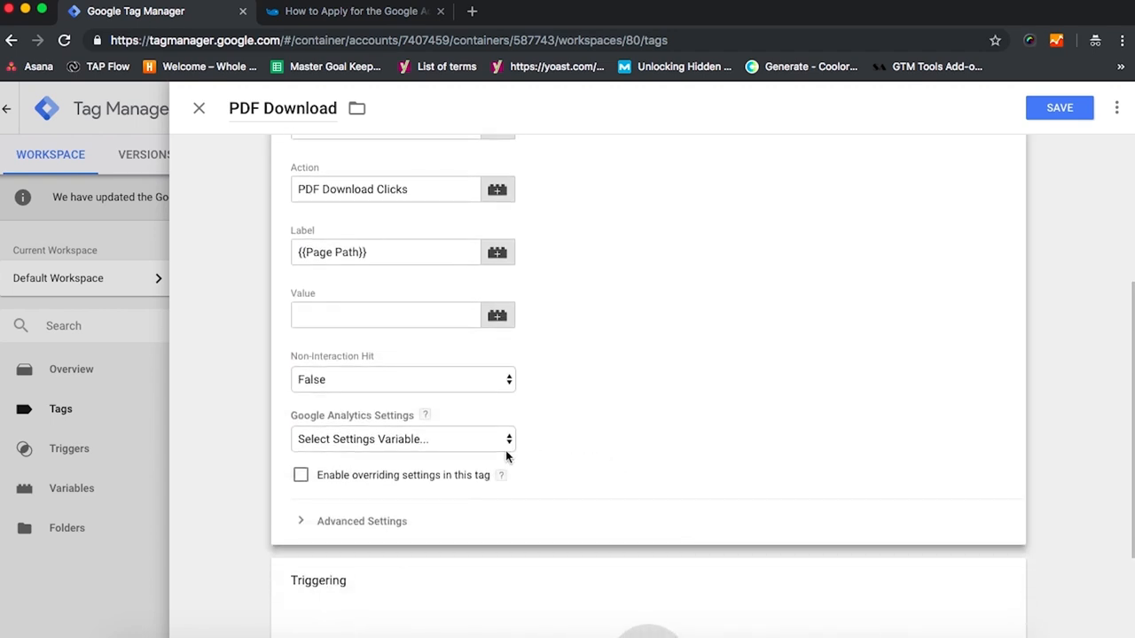
click(403, 440)
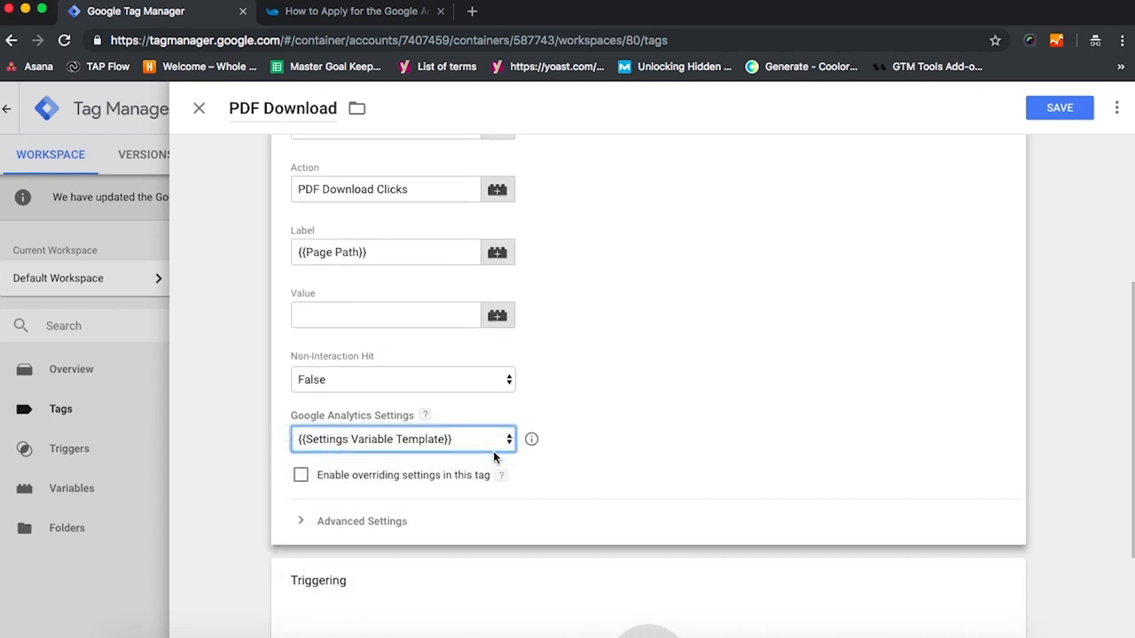
click(402, 379)
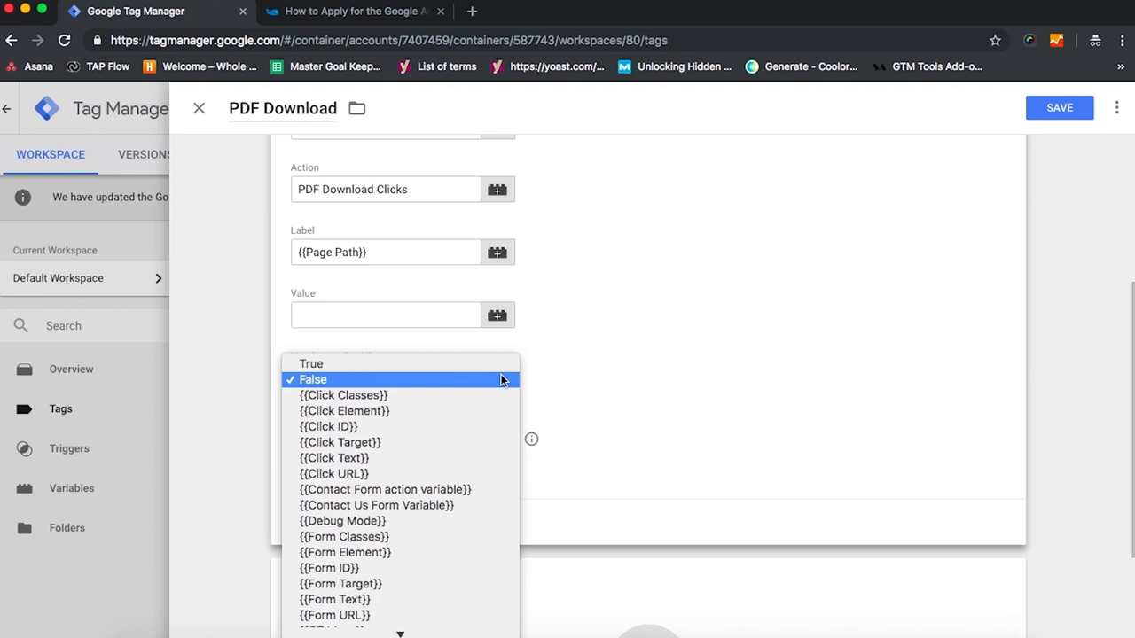
mouse_move(500, 363)
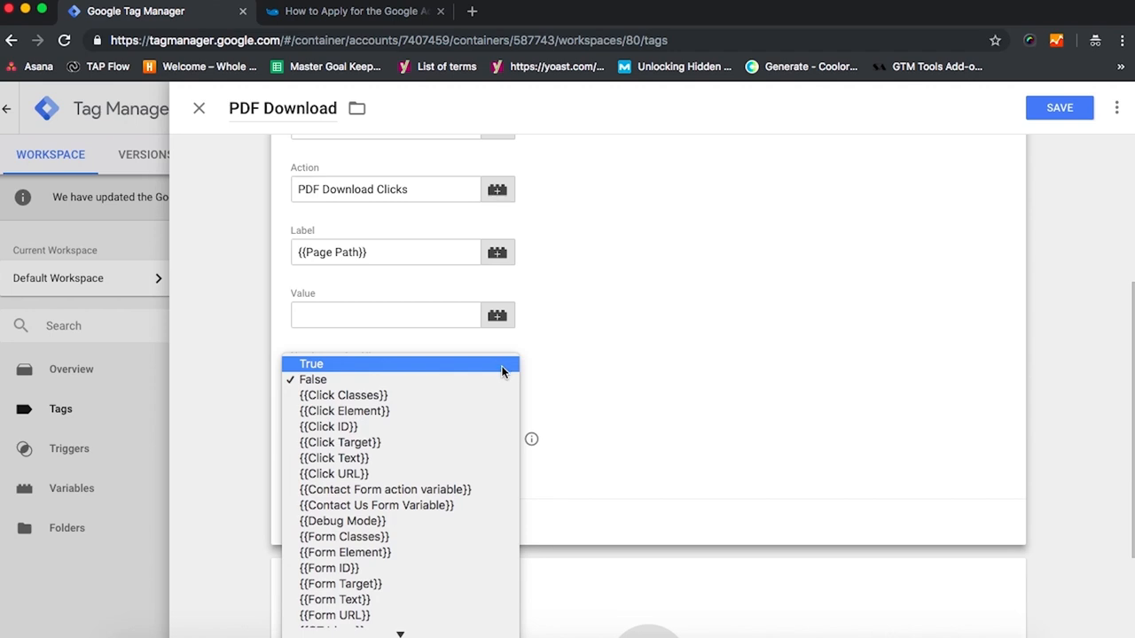
click(312, 380)
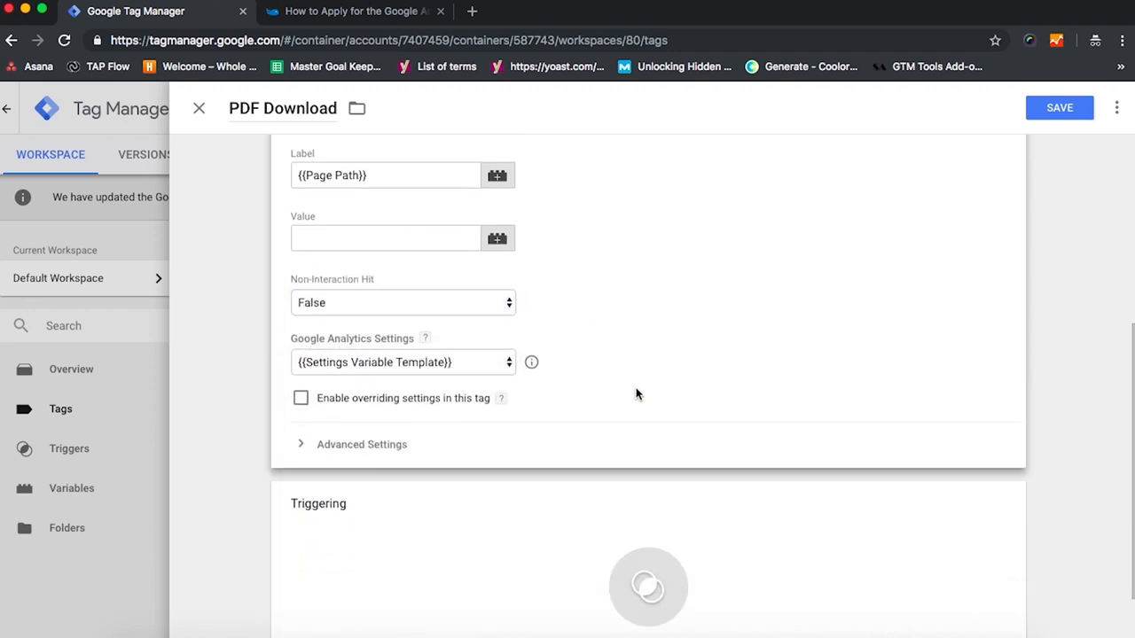
Step: Attach the PDF Download 2.0 link-click trigger and review its Click URL matches .pdf condition
click(1061, 108)
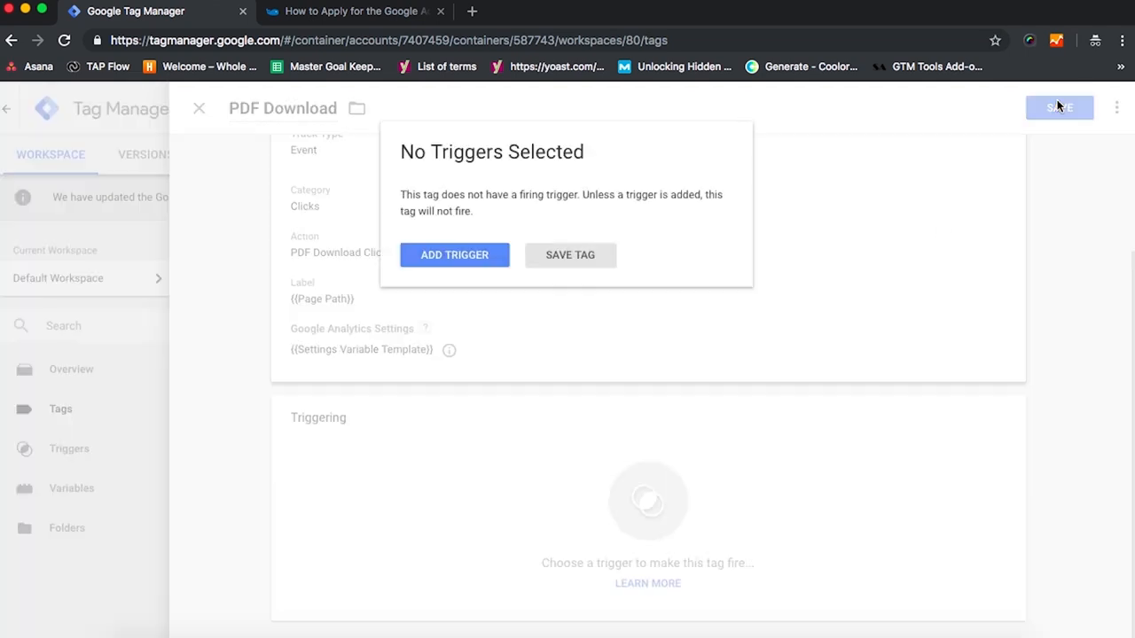
click(454, 256)
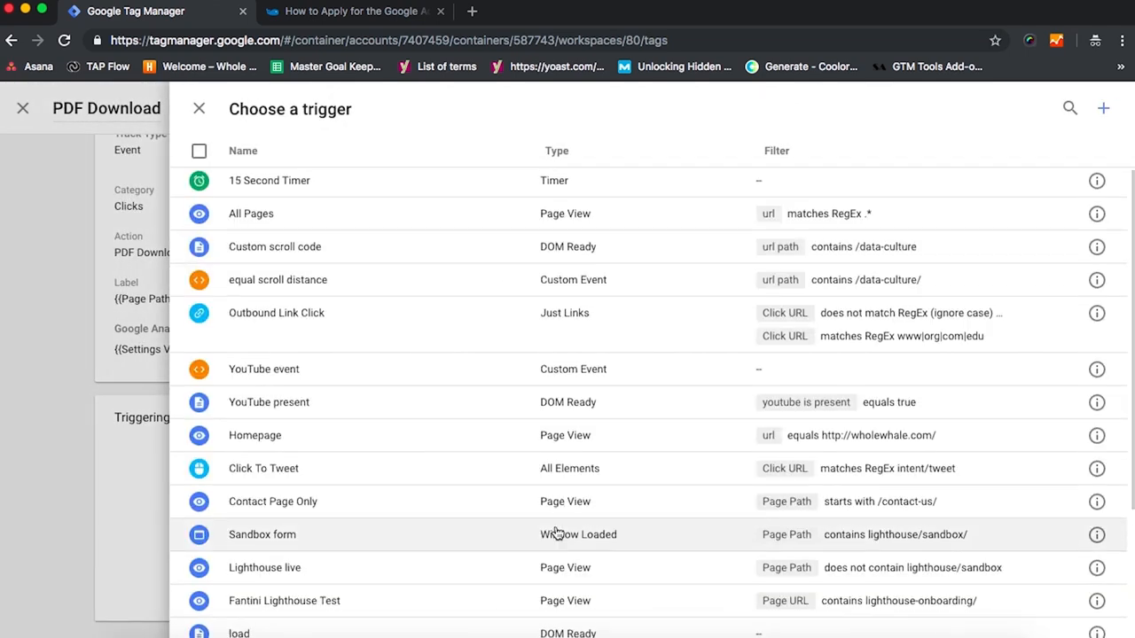
scroll(down, 3)
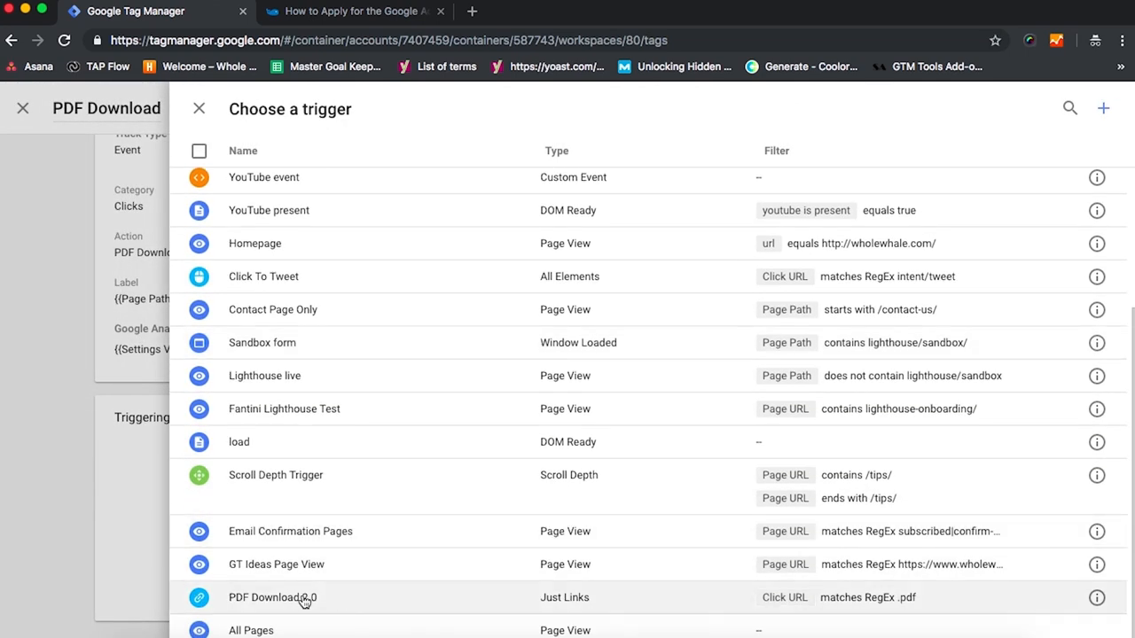
click(273, 596)
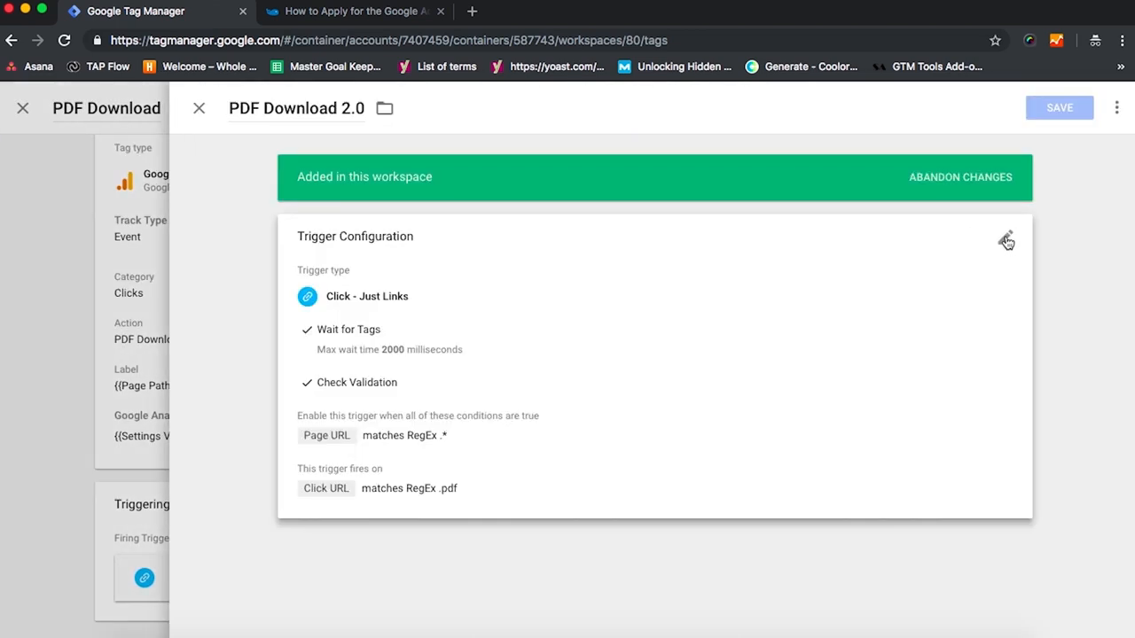
click(1007, 241)
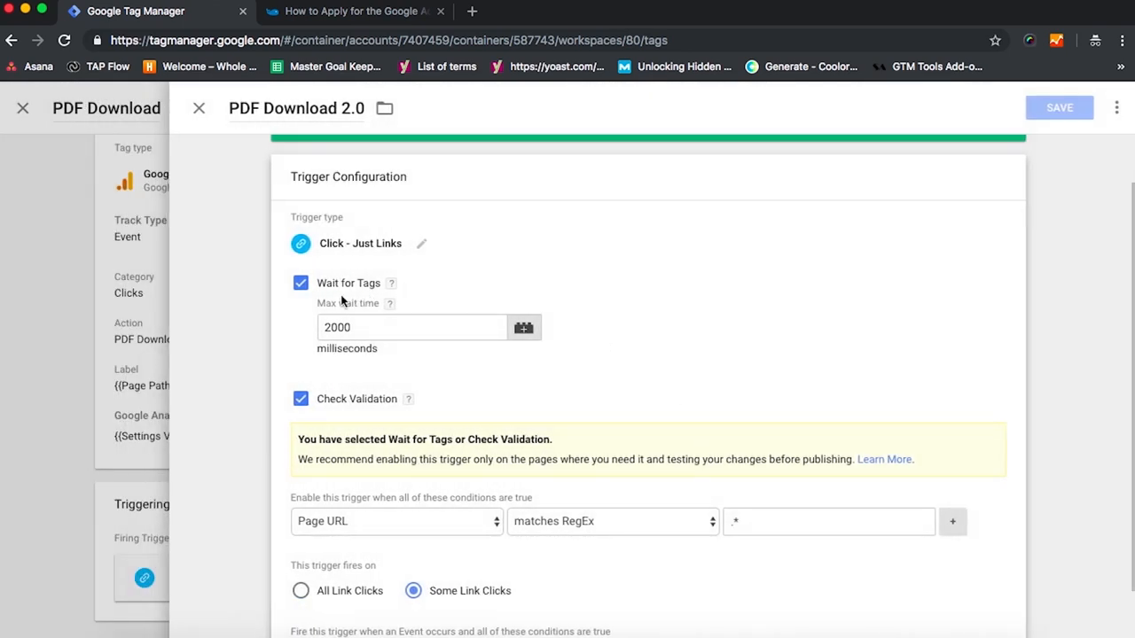
mouse_move(369, 323)
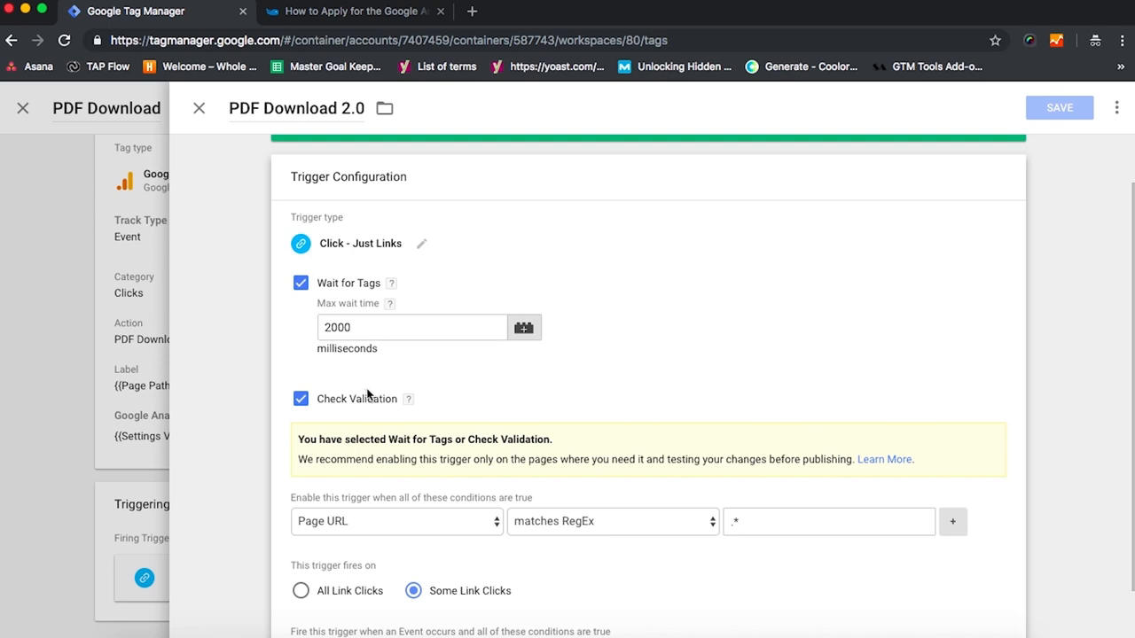
scroll(down, 3)
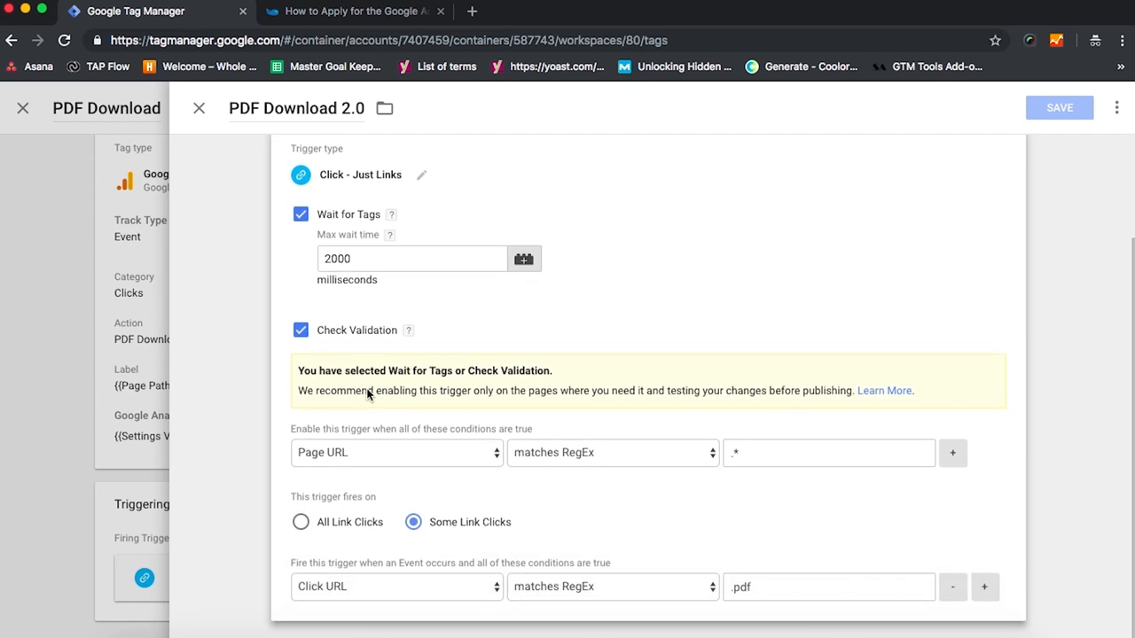
mouse_move(558, 530)
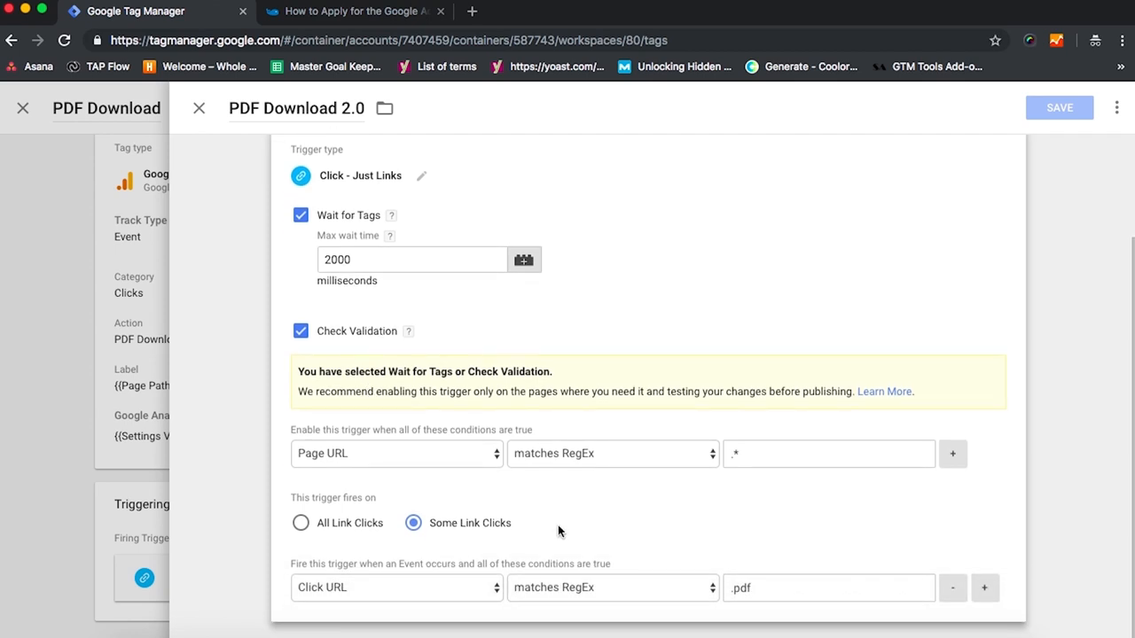
mouse_move(601, 518)
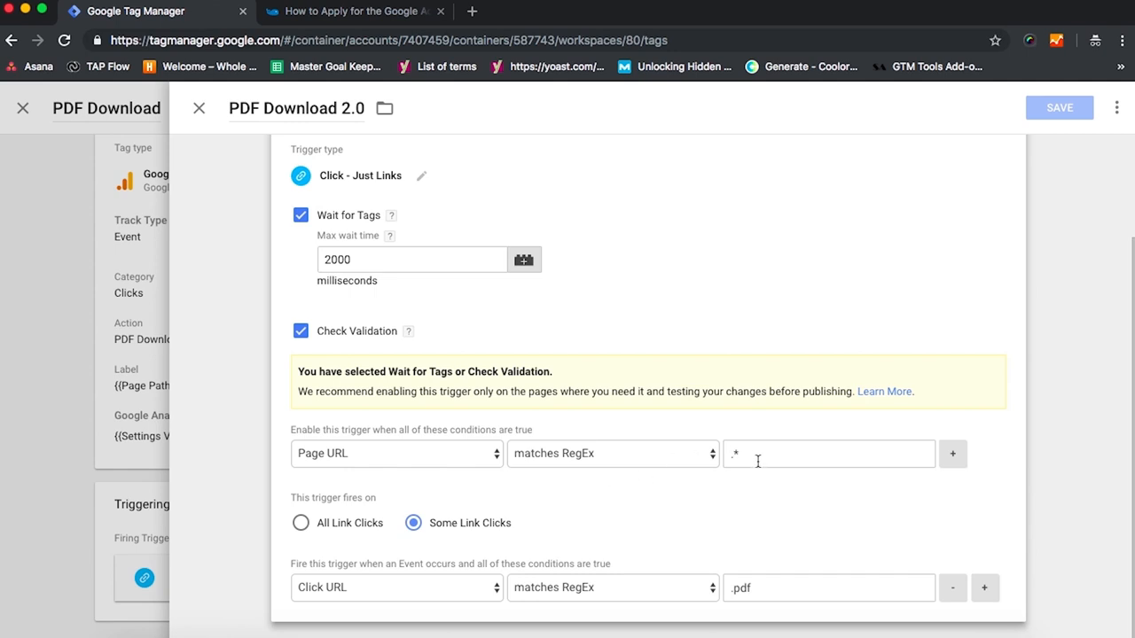
mouse_move(503, 522)
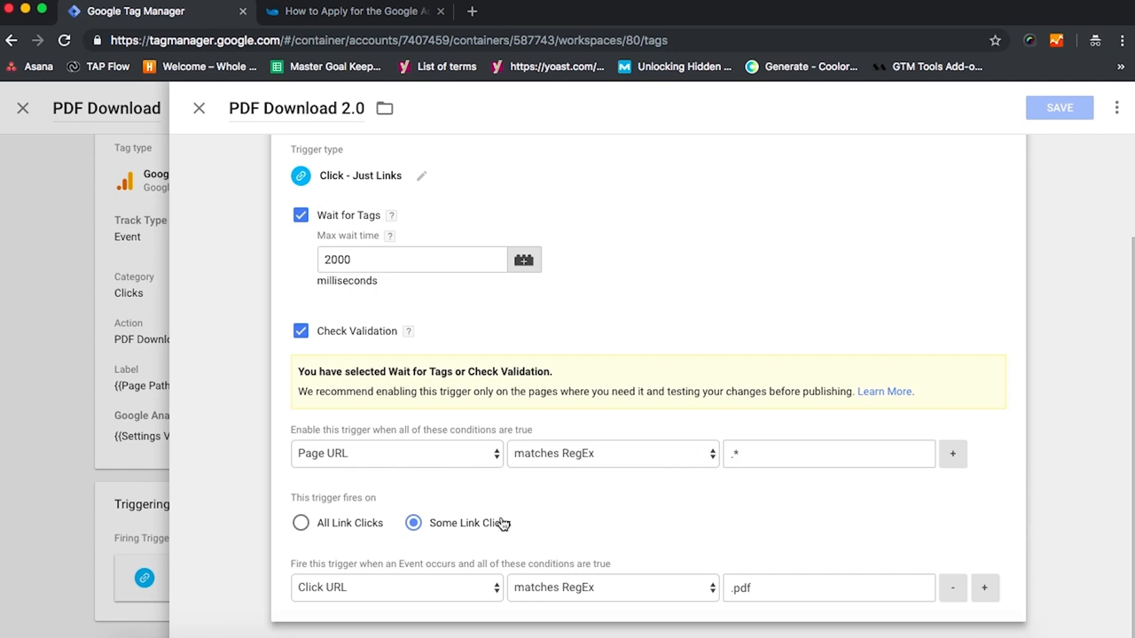
mouse_move(777, 582)
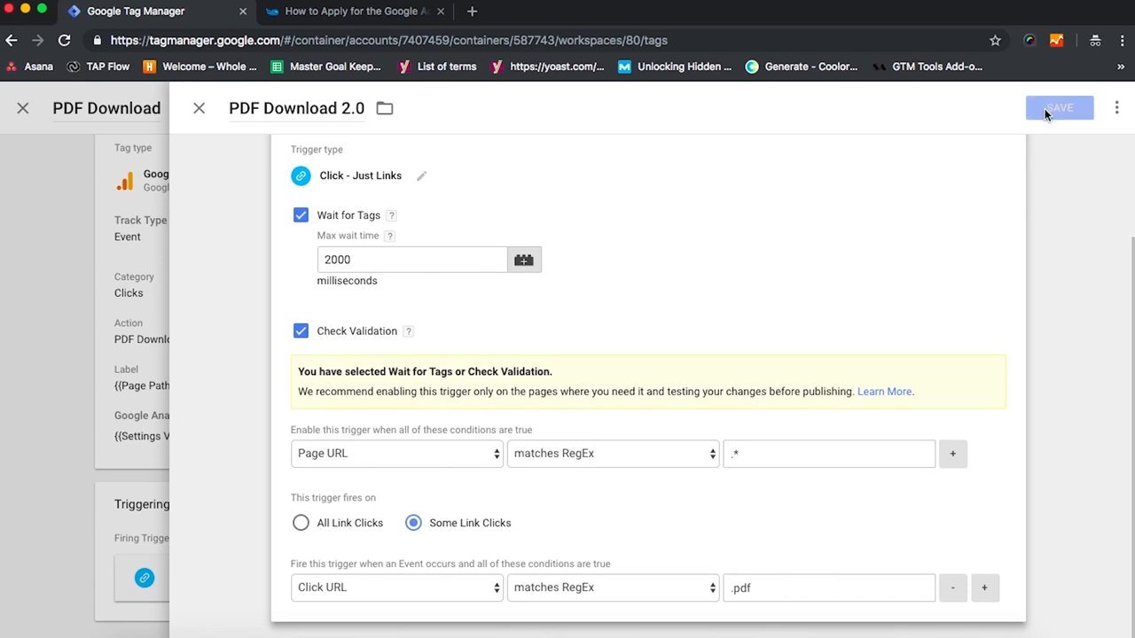
mouse_move(198, 108)
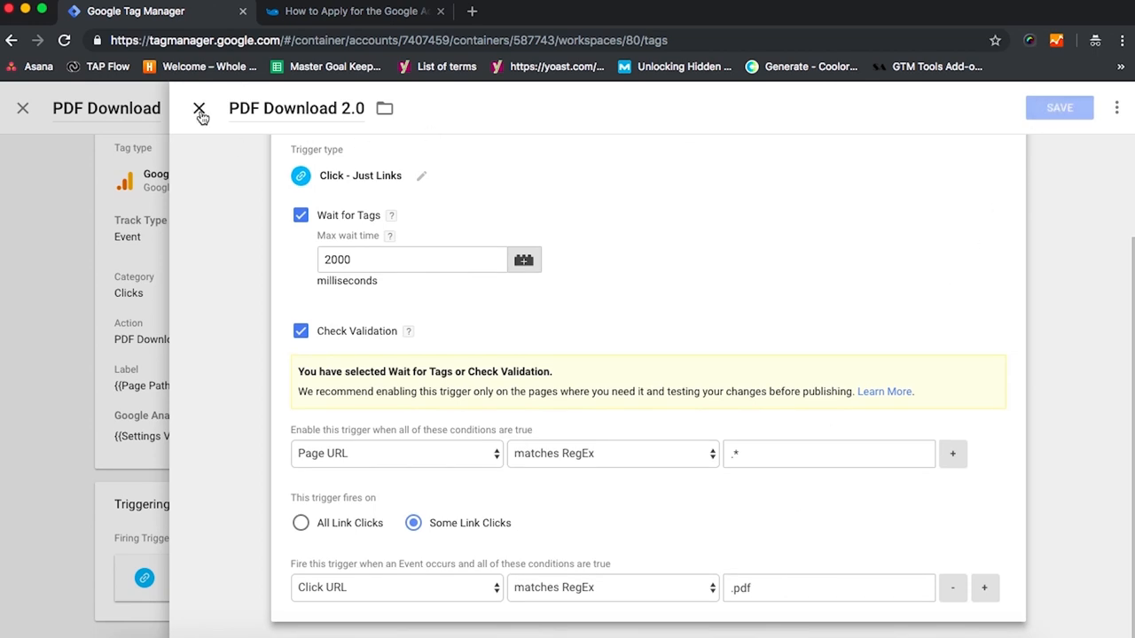
Step: Save the PDF Download tag with its trigger and start workspace Preview mode
click(199, 108)
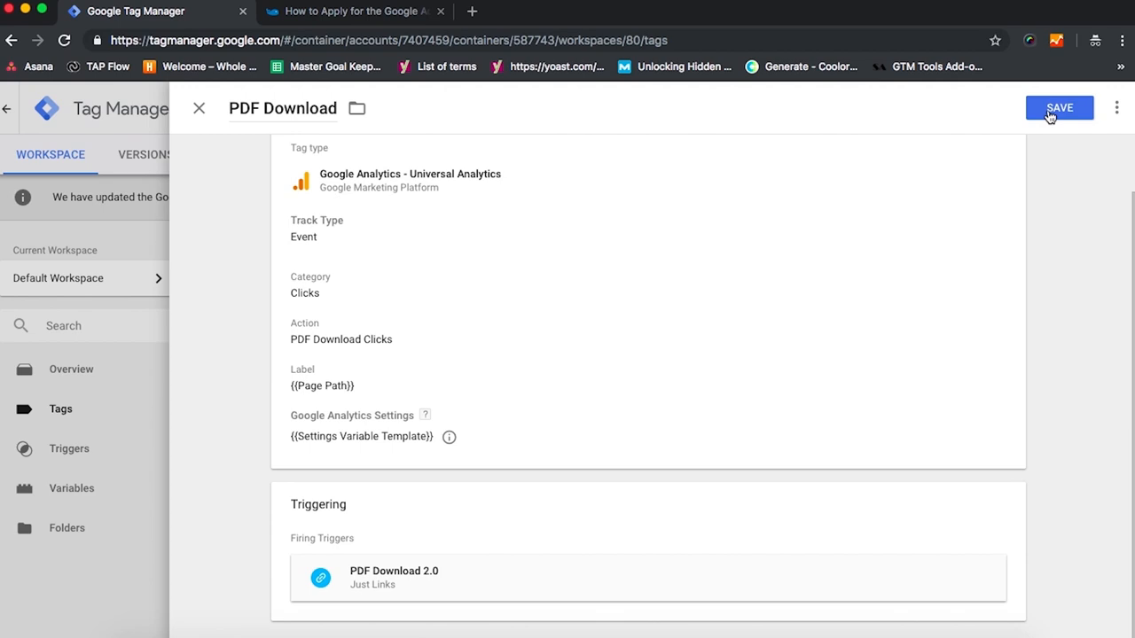
click(1061, 108)
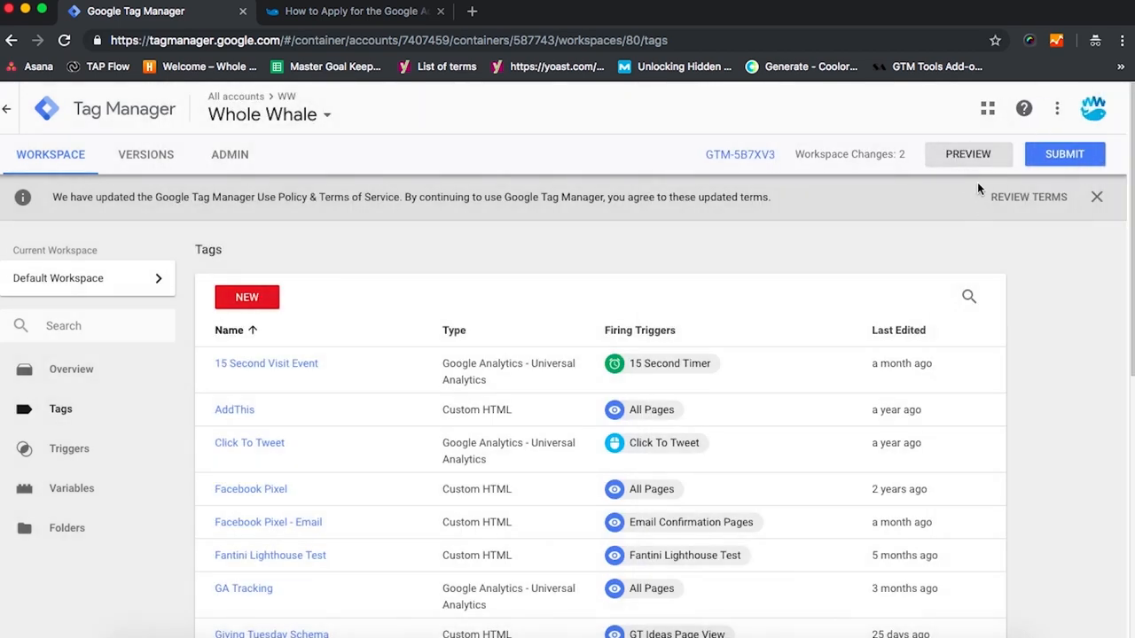
scroll(down, 3)
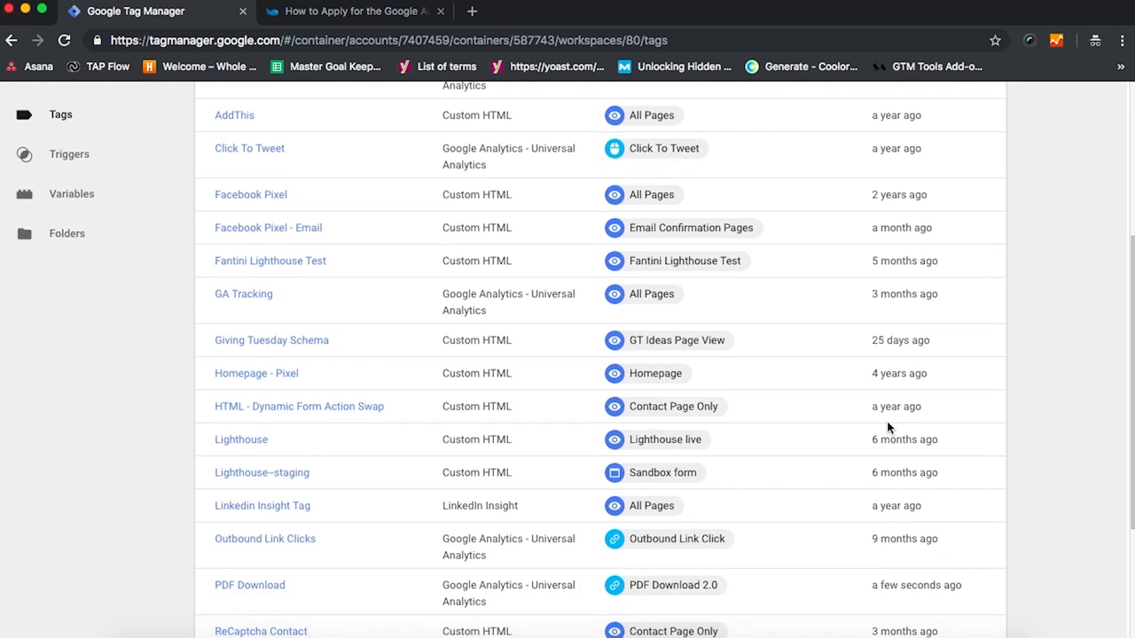
scroll(up, 3)
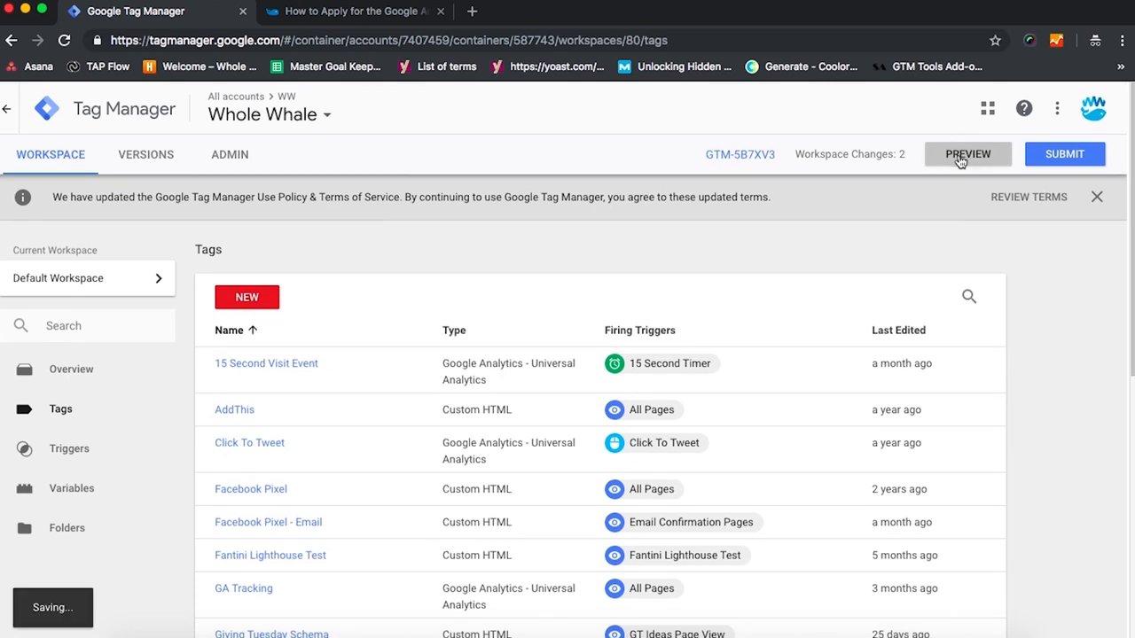
click(968, 153)
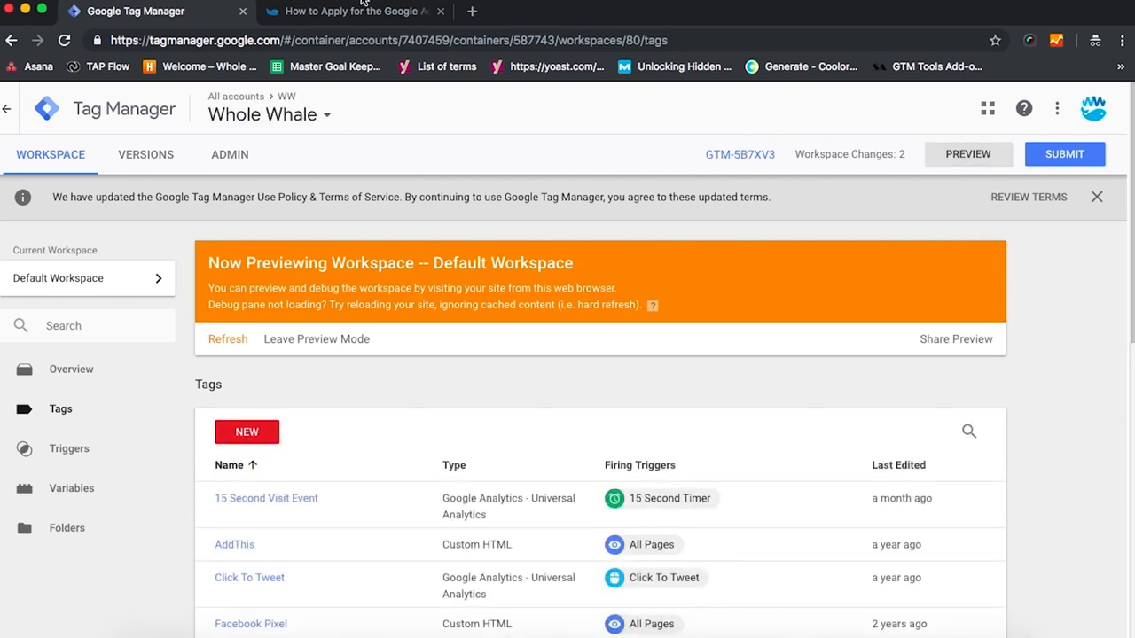
Step: Click the Google AdWords Grant Guide PDF link on the site and check gtm.linkClick's fired tags
click(355, 11)
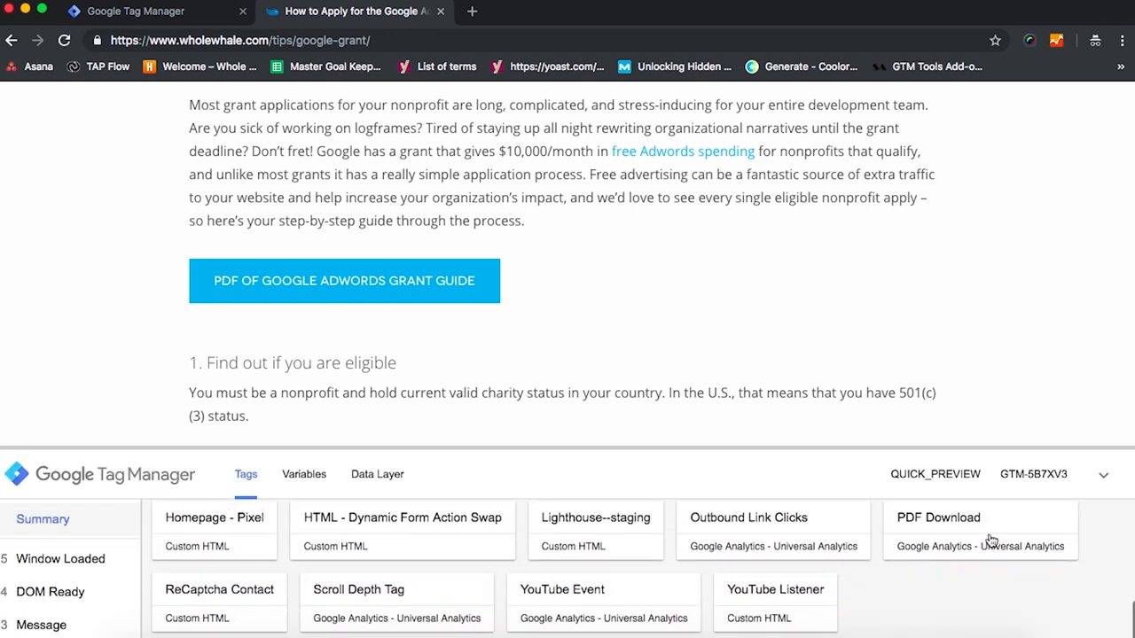
mouse_move(602, 192)
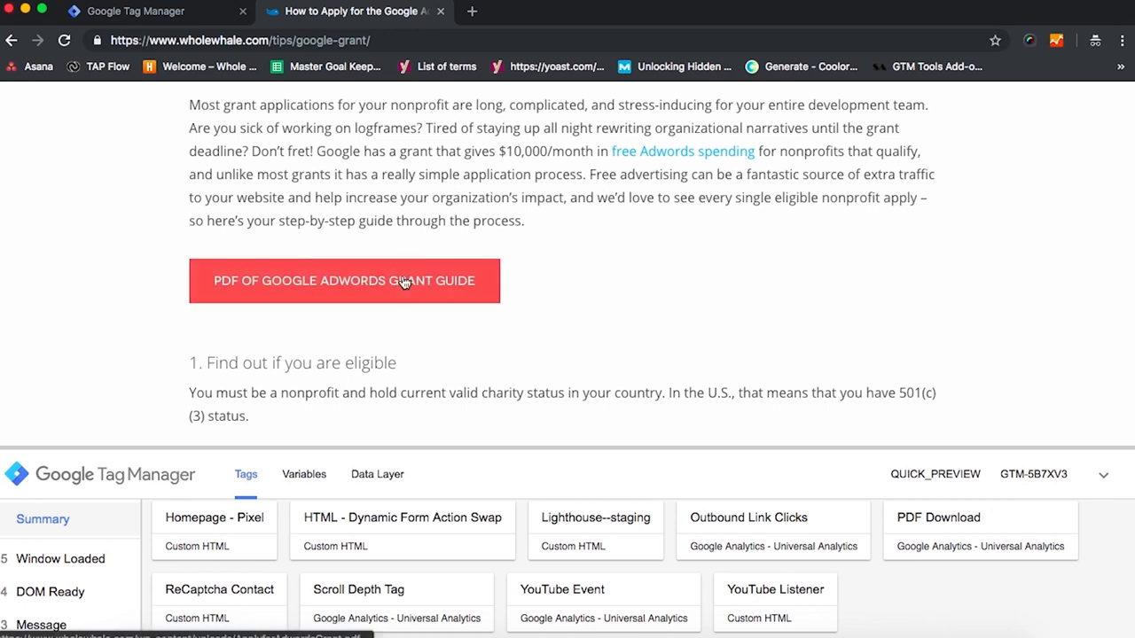
click(344, 280)
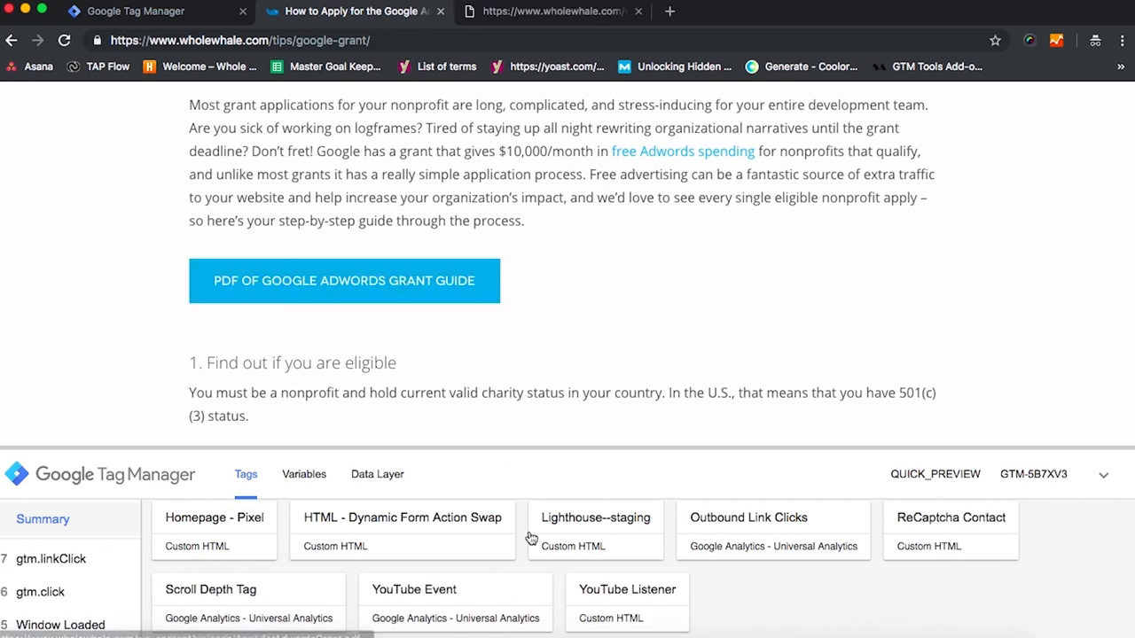
click(344, 280)
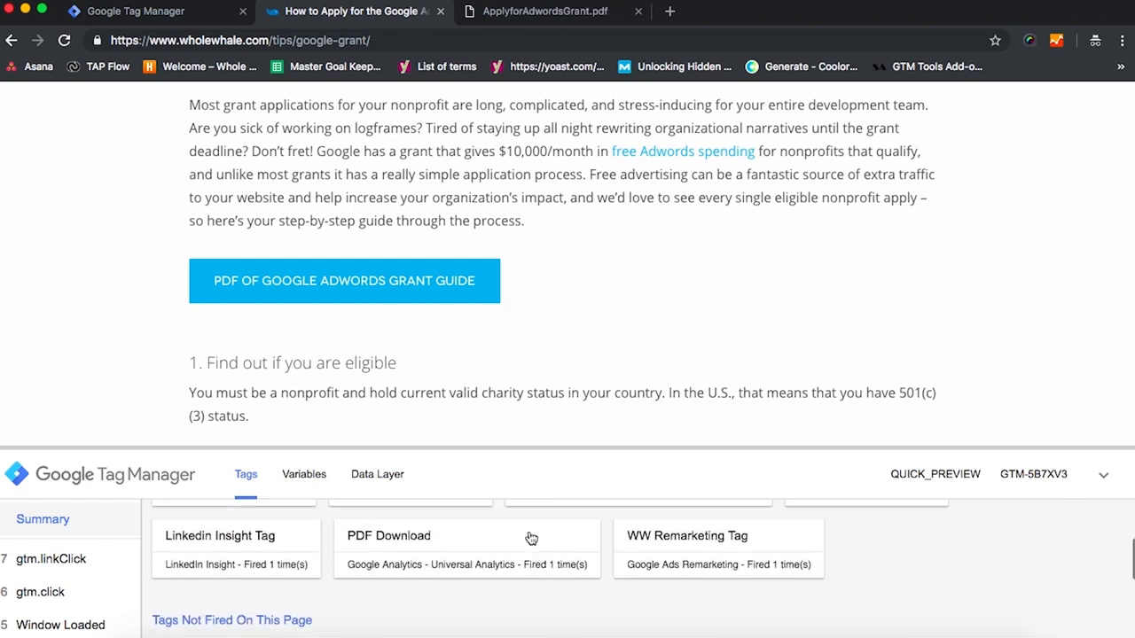
scroll(up, 3)
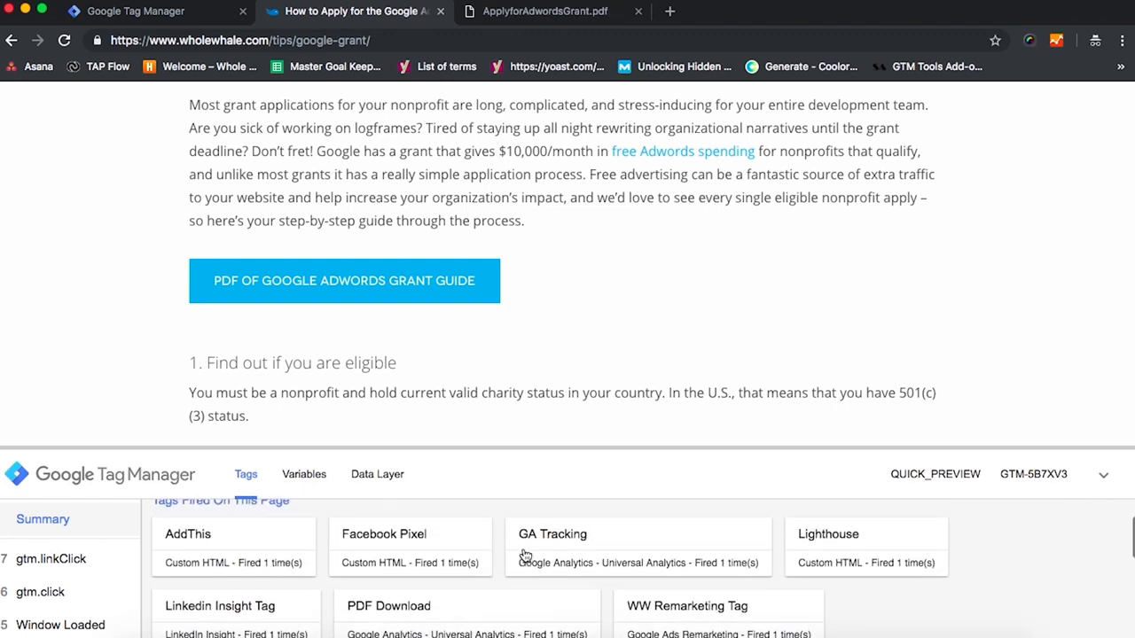
Step: Inspect the fired PDF Download tag's properties: Clicks category, PDF Download Clicks action, /tips/google-grant/ label
click(220, 607)
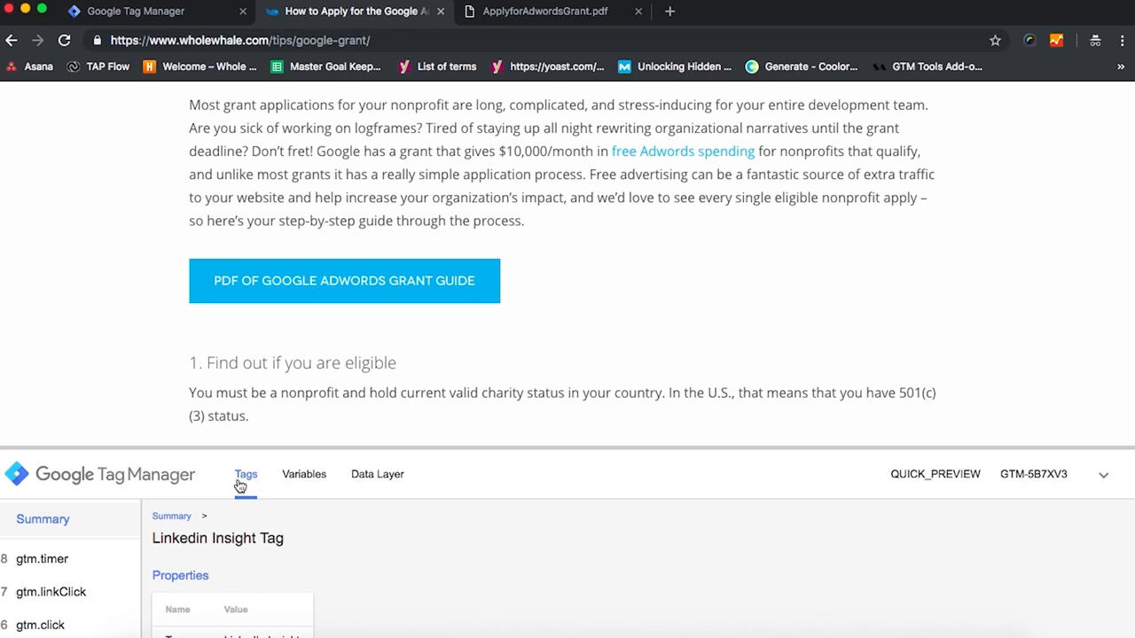
mouse_move(181, 528)
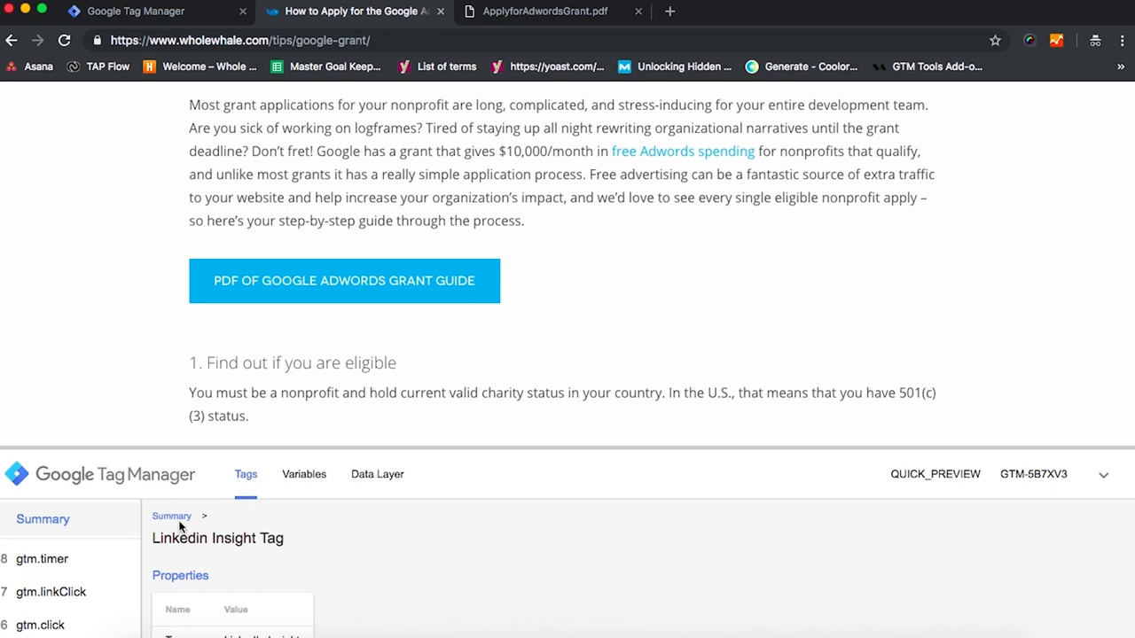
click(170, 516)
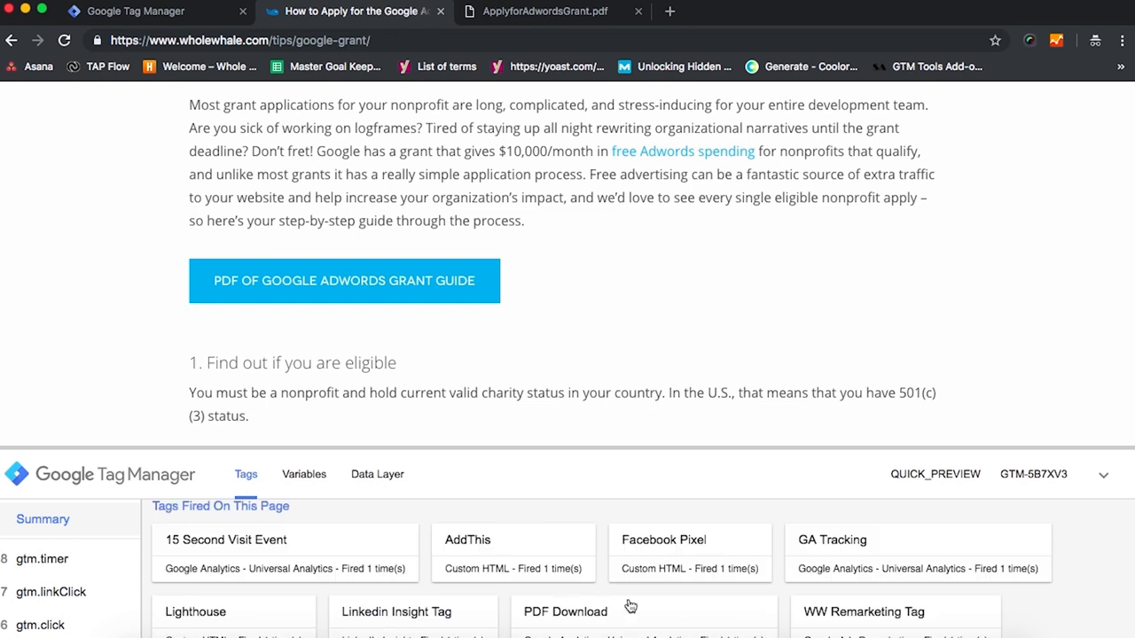
click(563, 611)
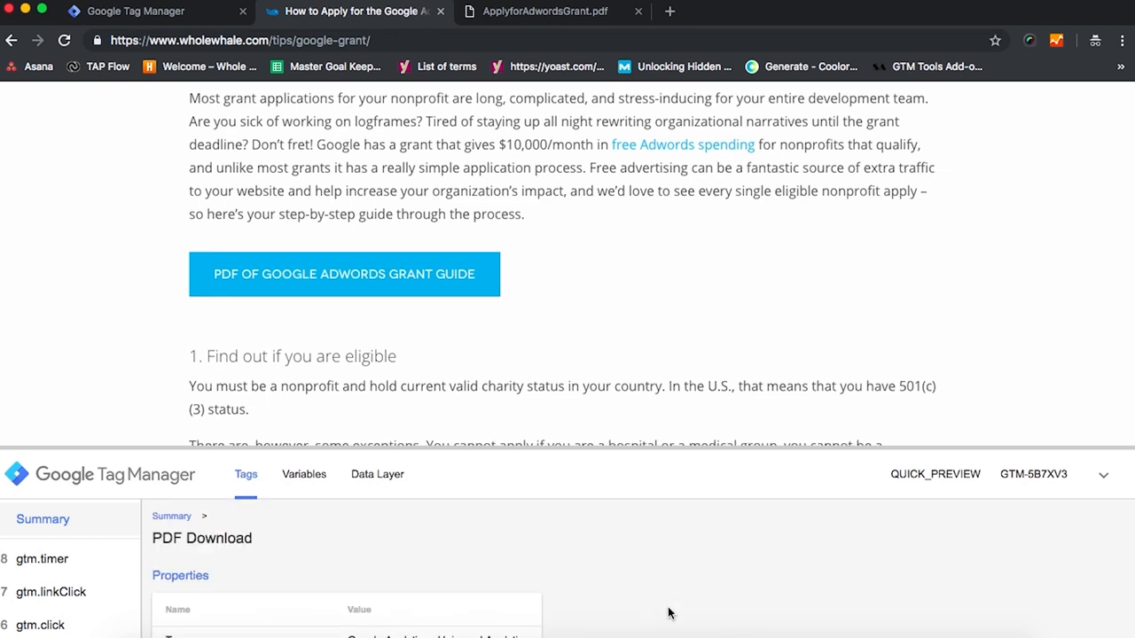
scroll(down, 3)
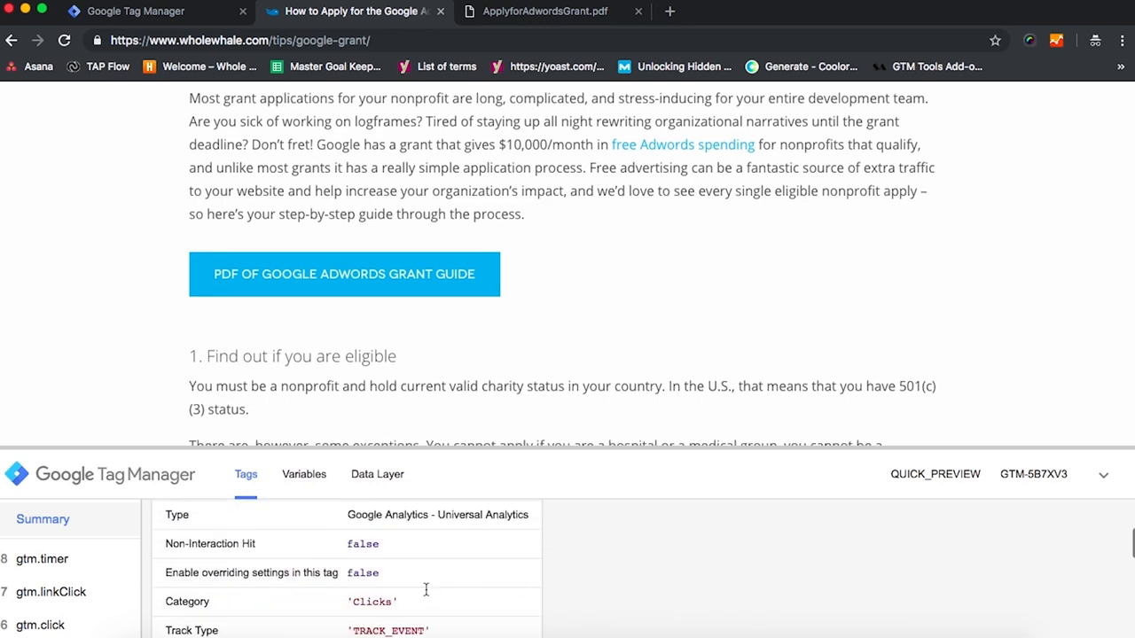
scroll(down, 3)
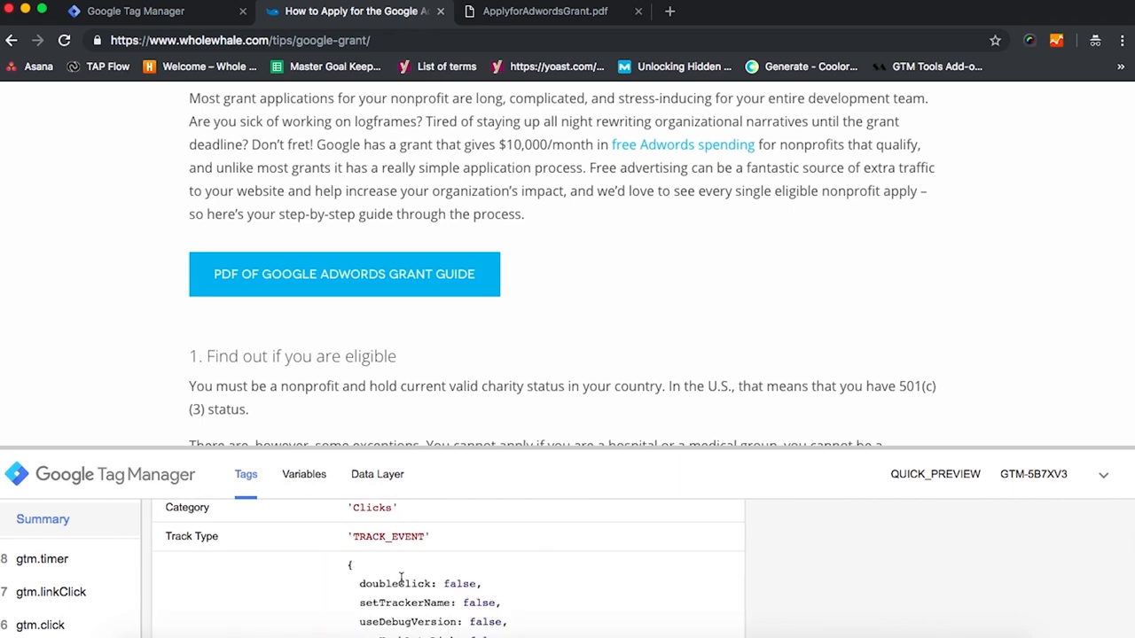
scroll(down, 3)
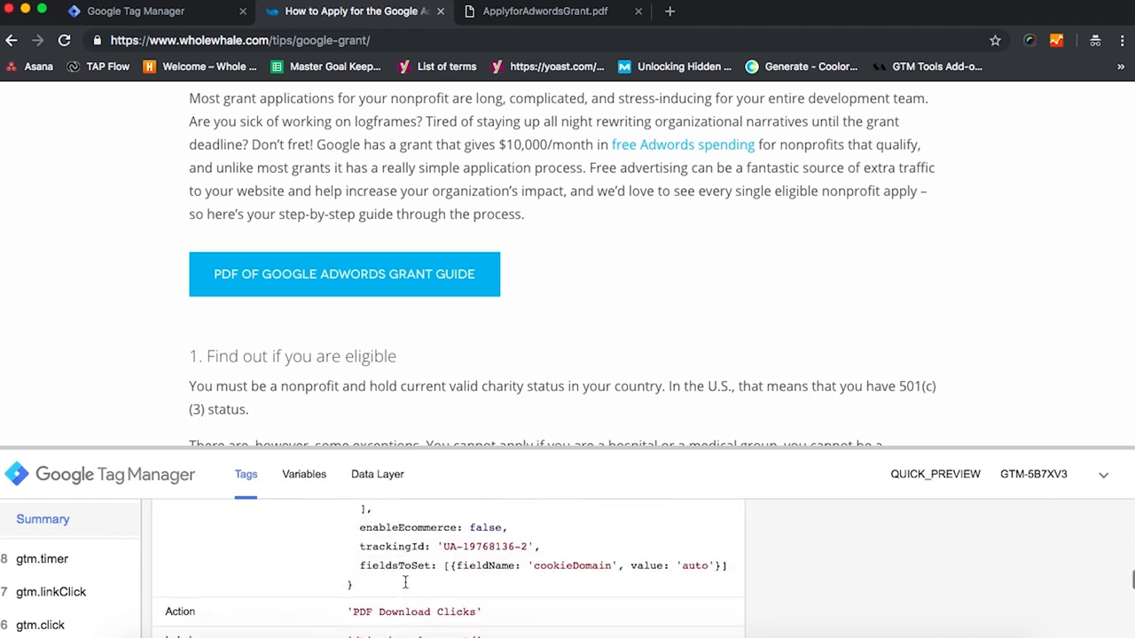
scroll(down, 3)
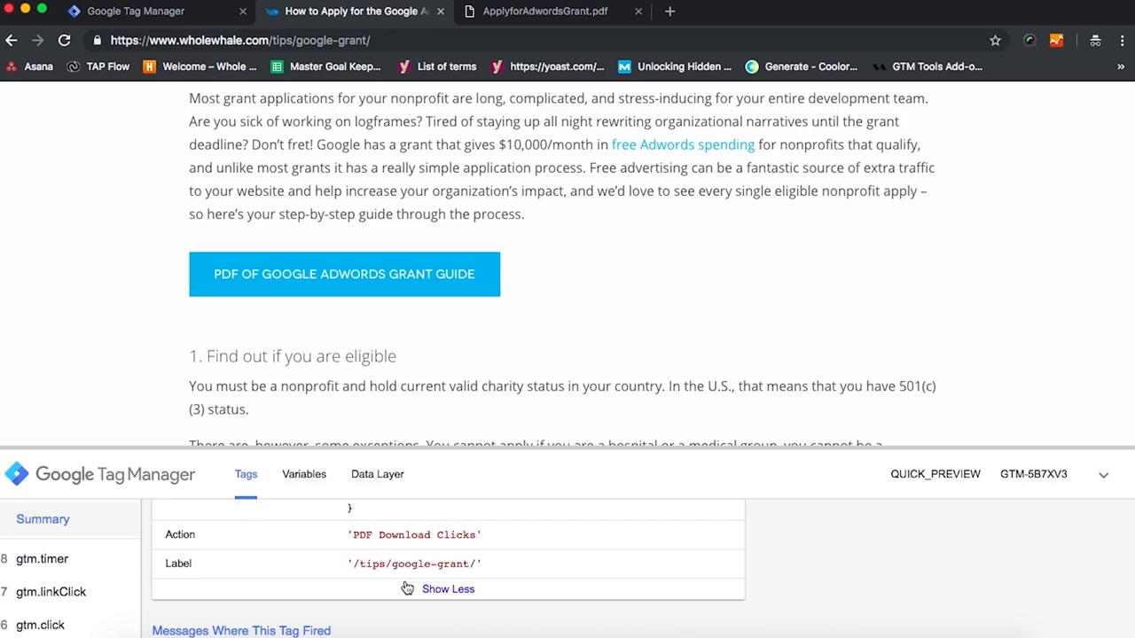